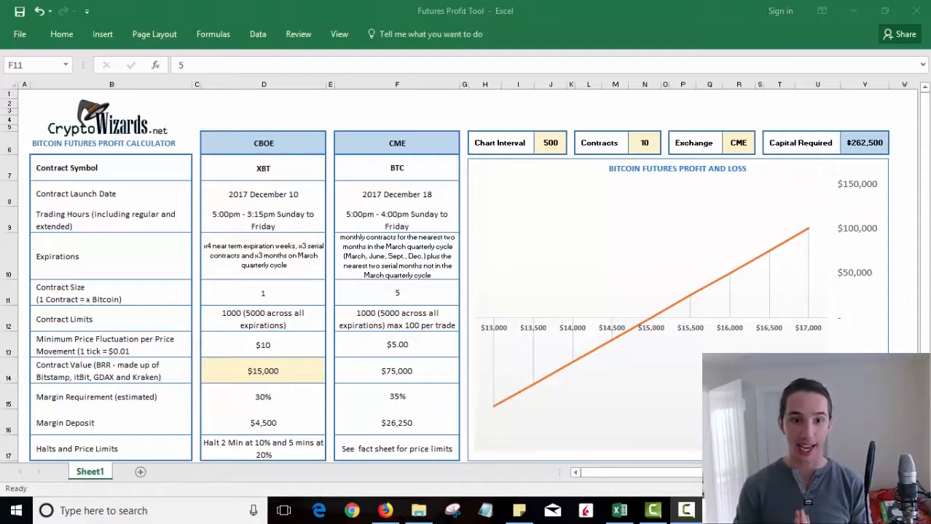
mouse_move(289, 277)
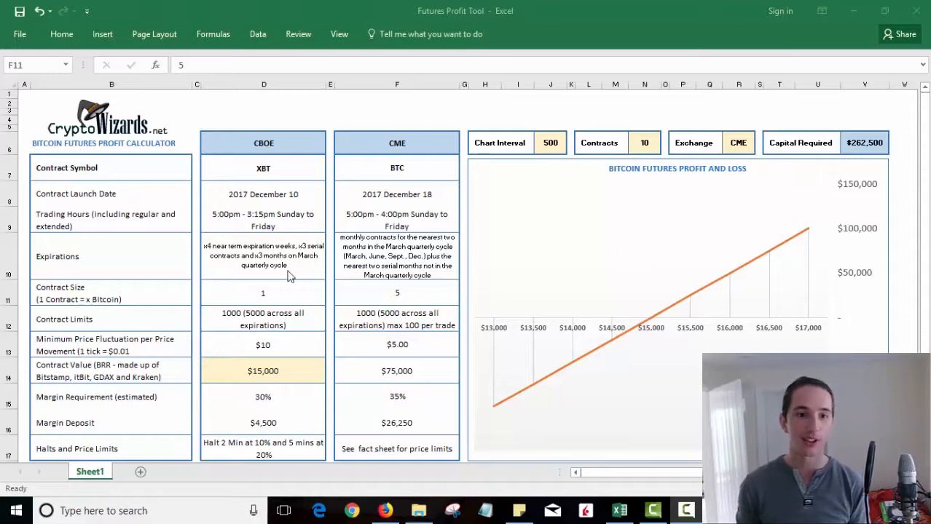
Review the calculator's input and result cells, then show the Exchange list with CBOE and CME in R6
left_click(263, 255)
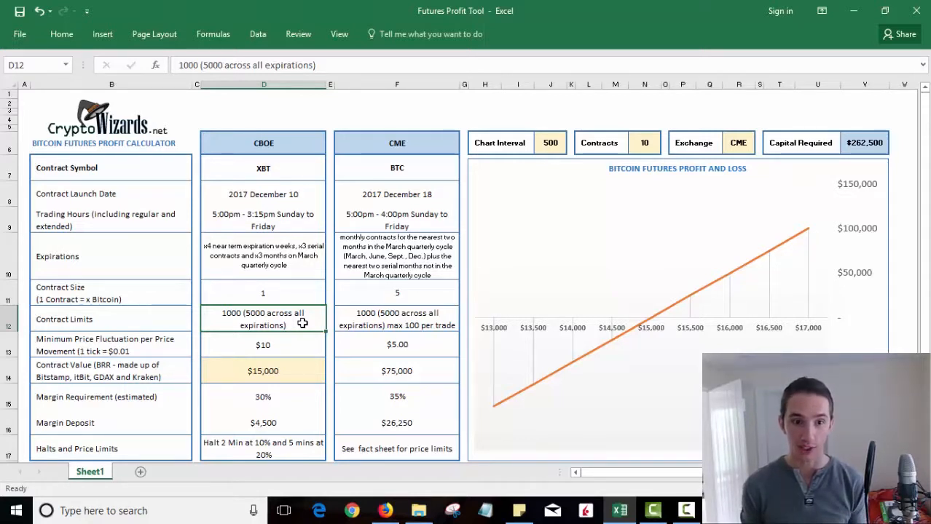
left_click(263, 345)
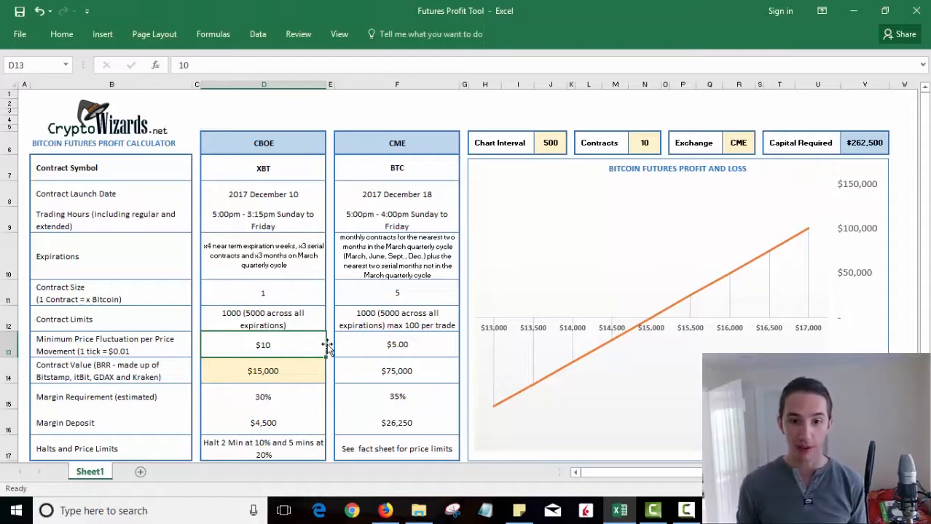
left_click(397, 344)
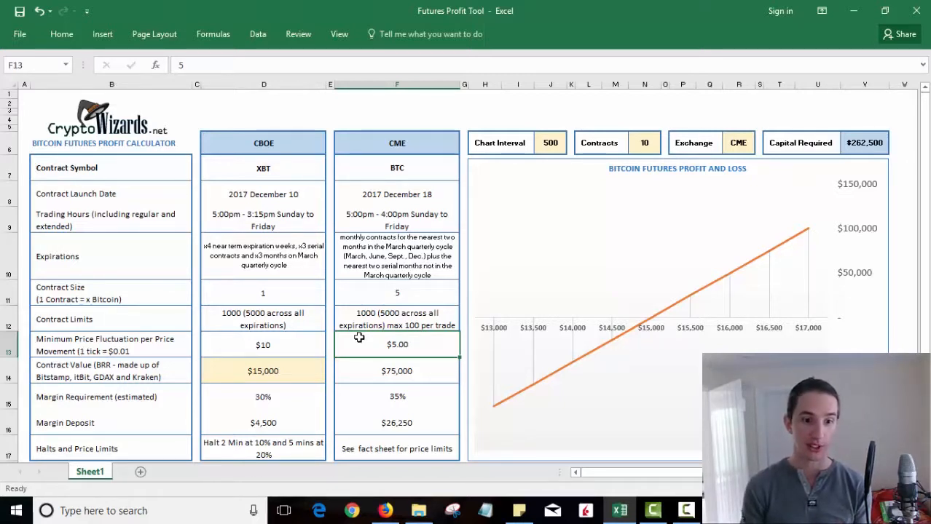
mouse_move(290, 358)
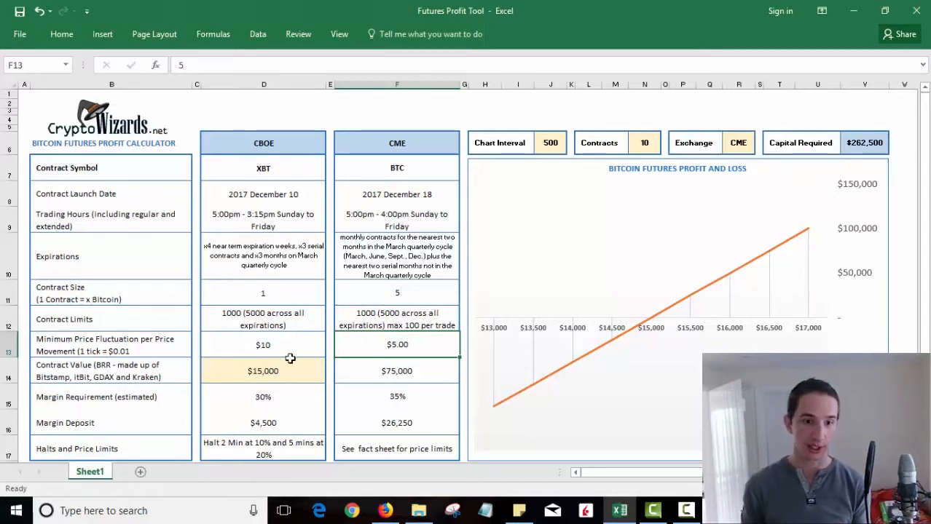
left_click(112, 344)
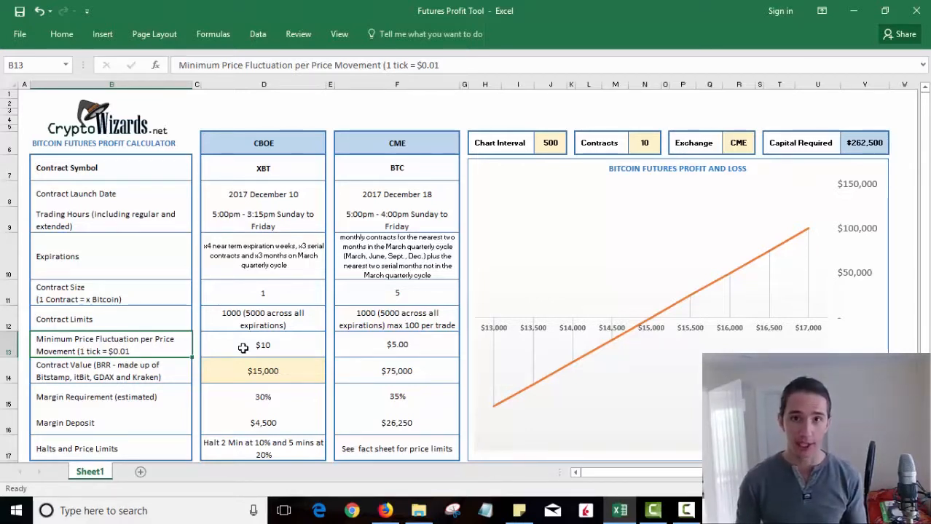
left_click(262, 396)
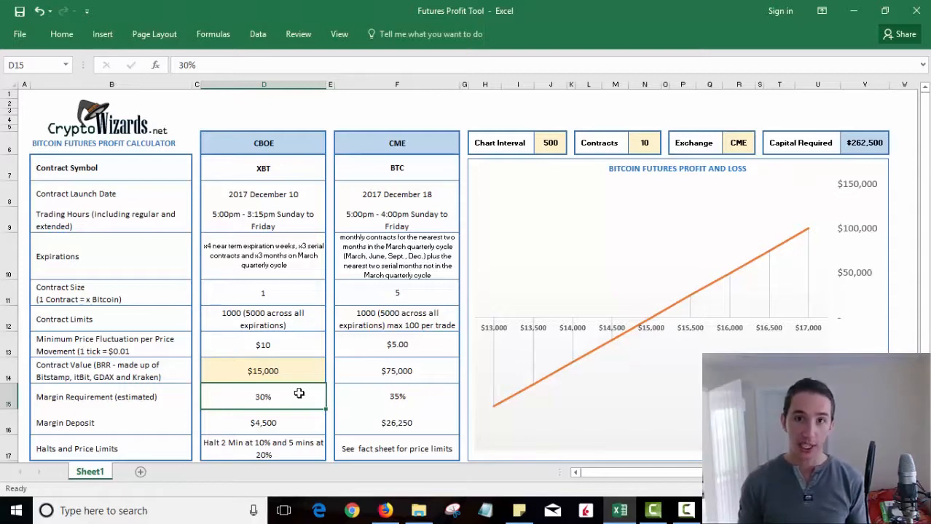
left_click(263, 422)
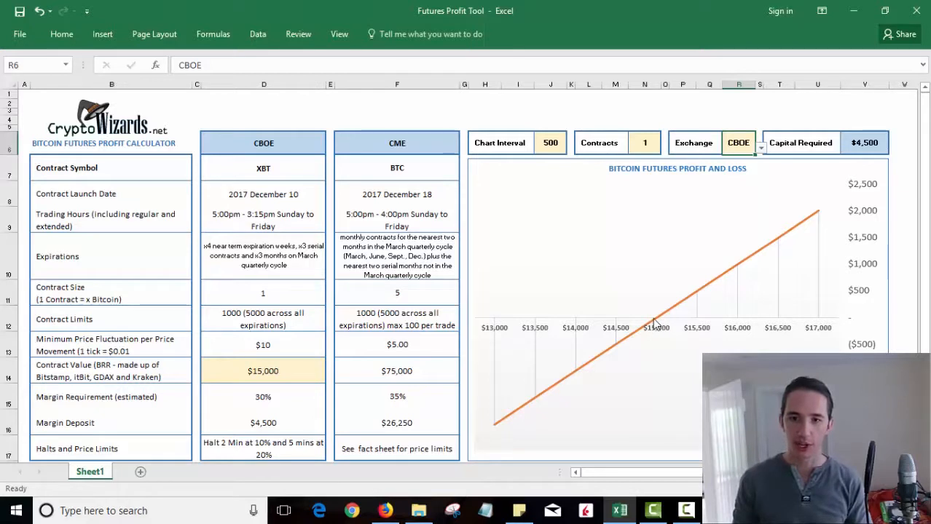
mouse_move(652, 324)
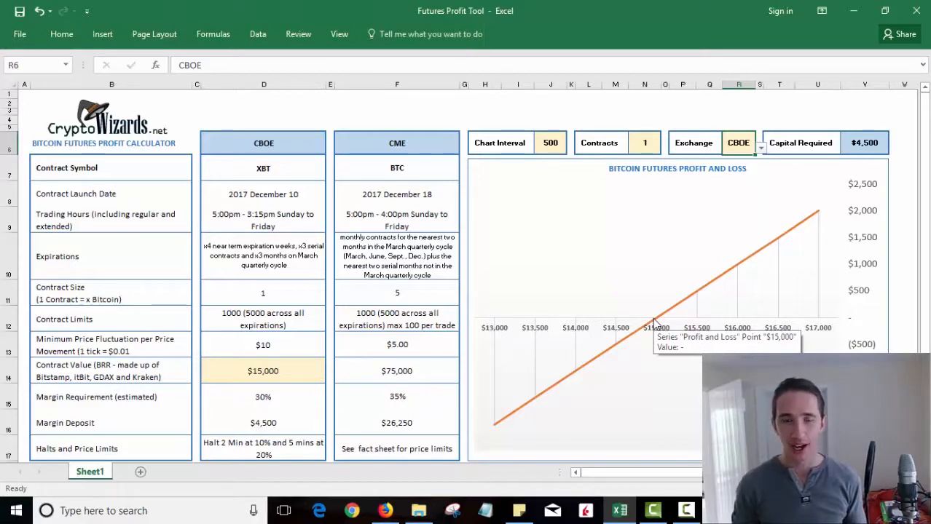
mouse_move(683, 280)
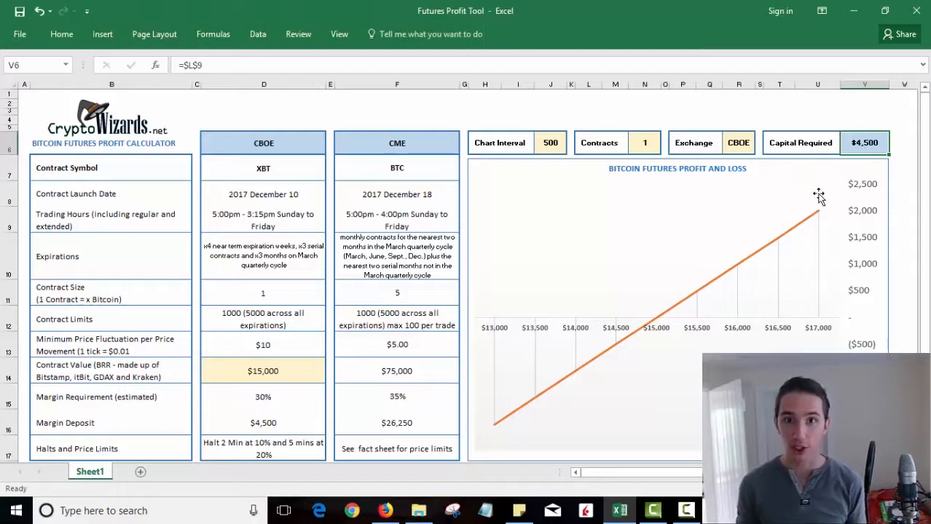
left_click(737, 143)
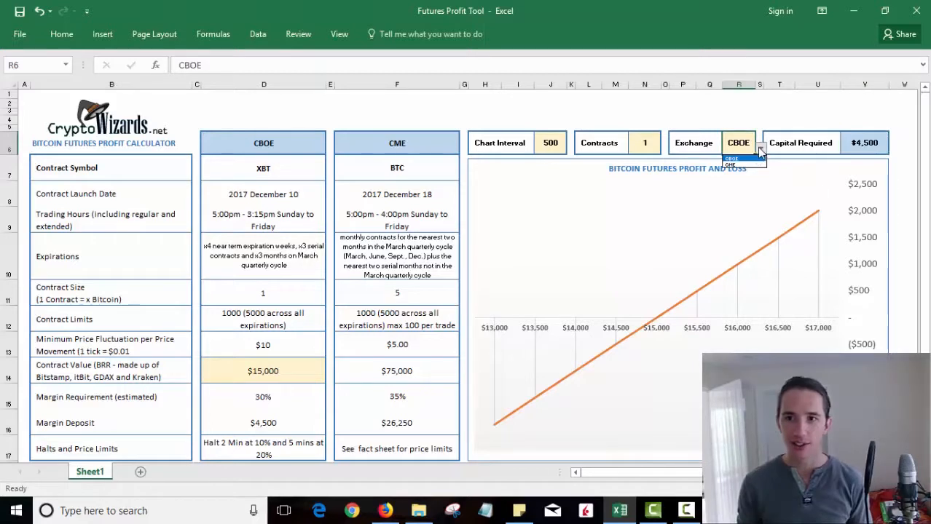
Choose CME as the exchange so Capital Required reads $26,250 and the chart rescales
left_click(737, 151)
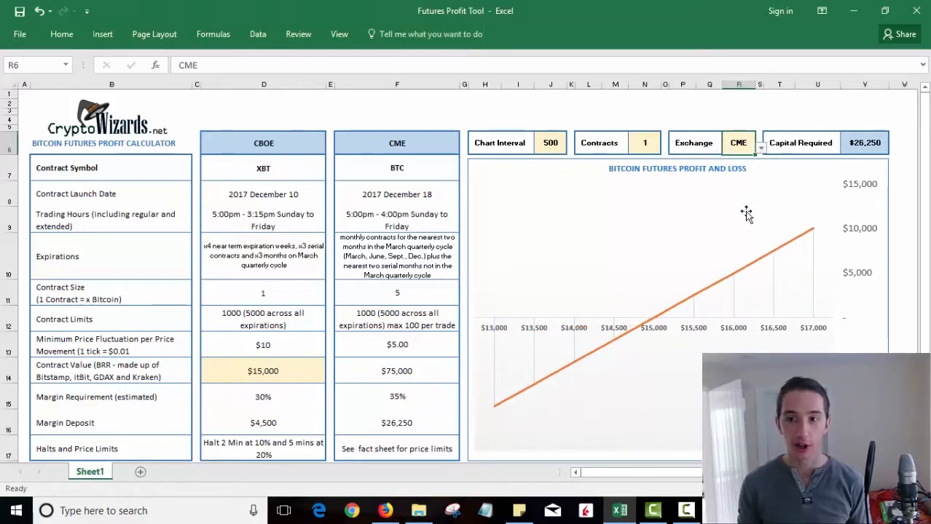
mouse_move(652, 332)
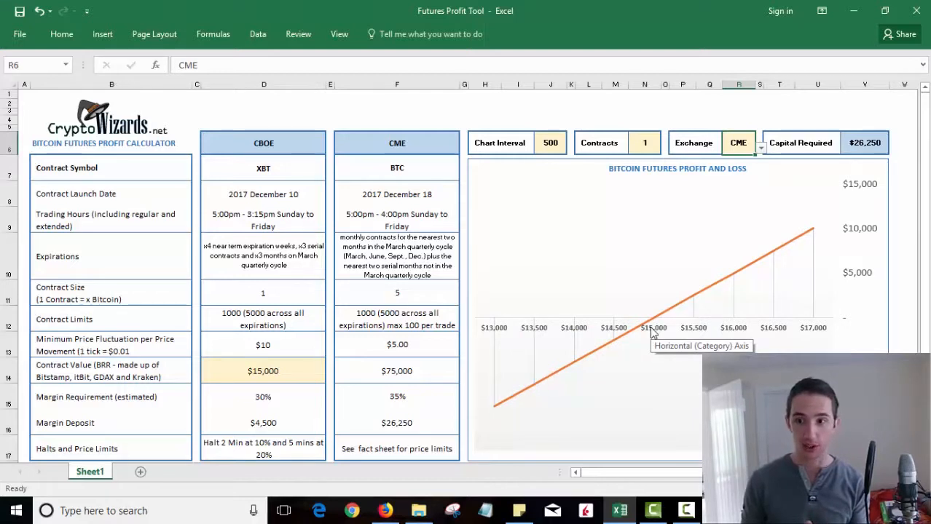
mouse_move(812, 238)
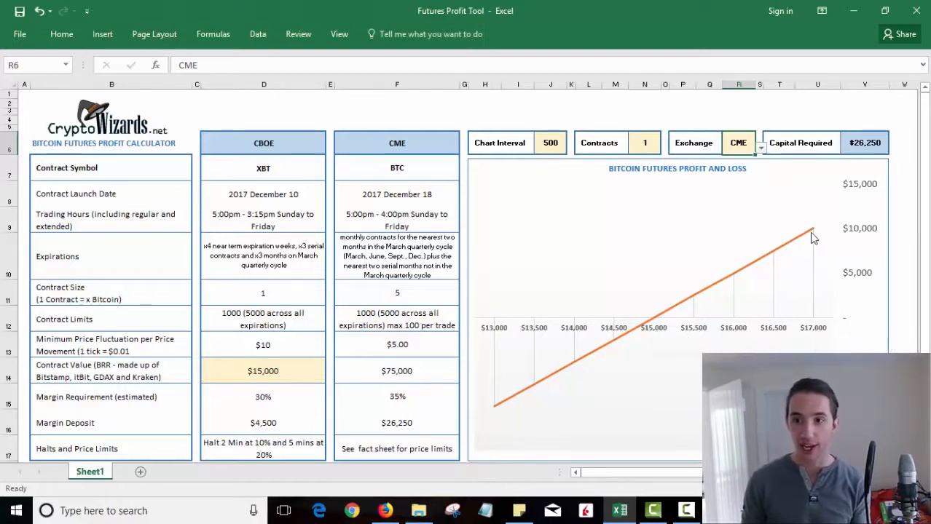
mouse_move(812, 237)
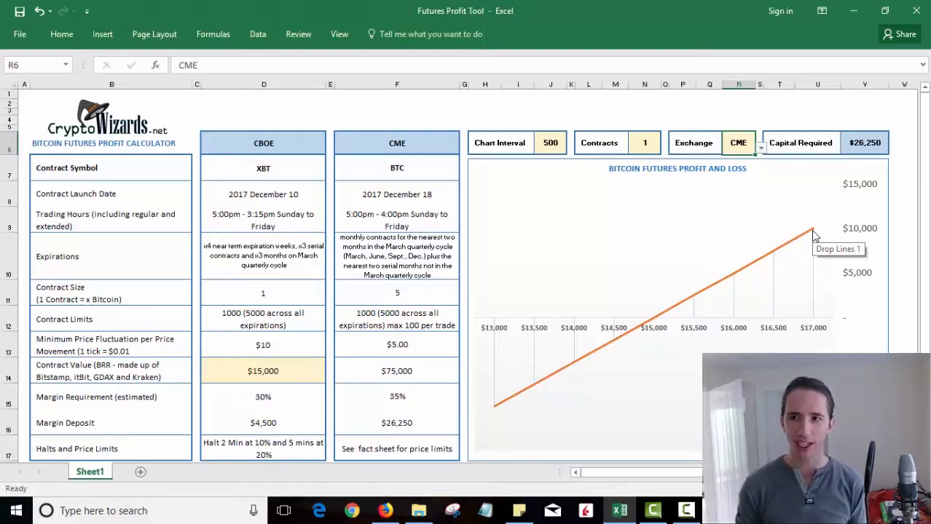
left_click(865, 142)
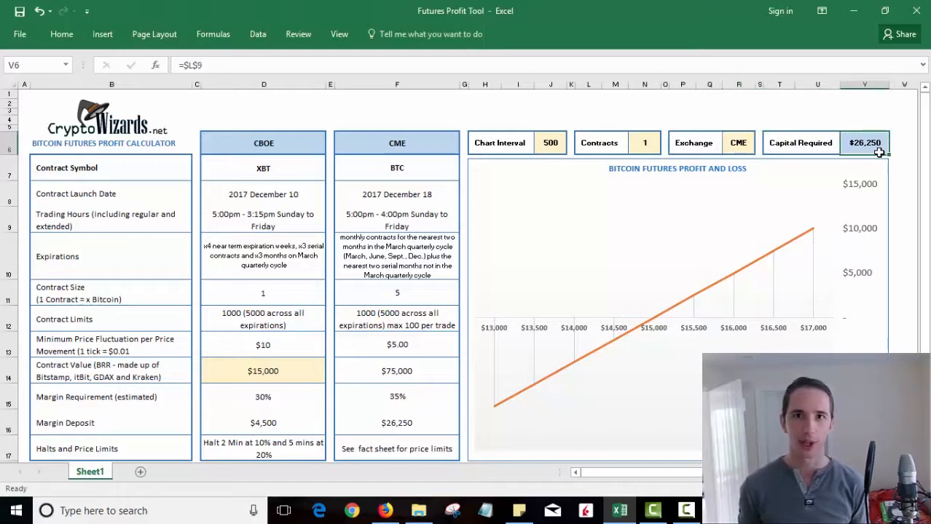
mouse_move(721, 189)
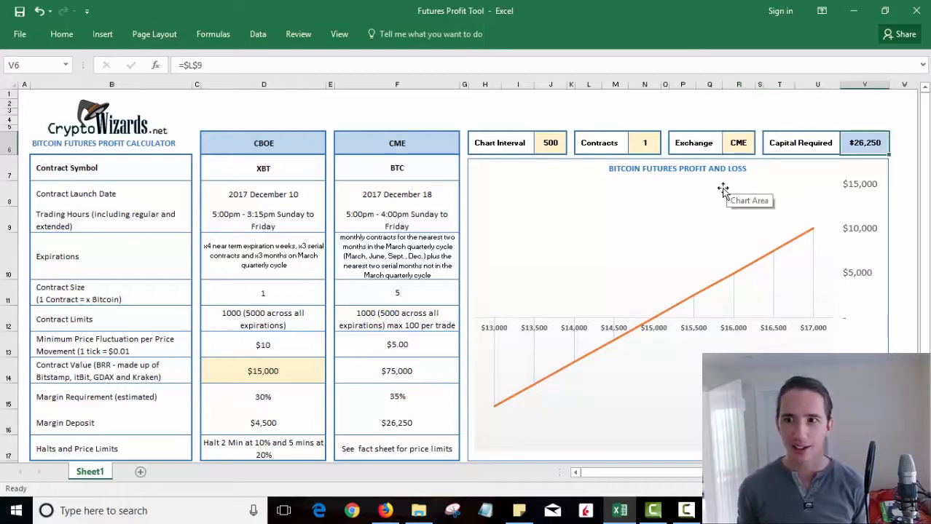
mouse_move(670, 291)
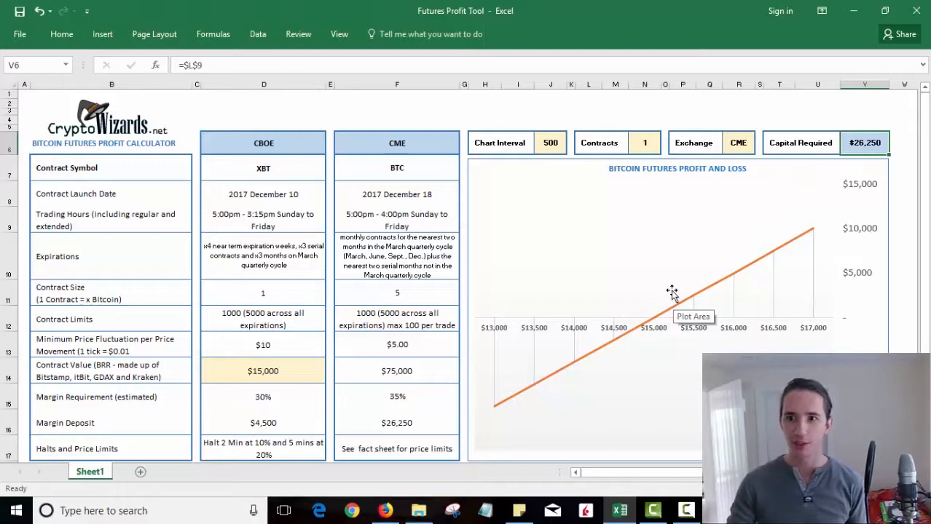